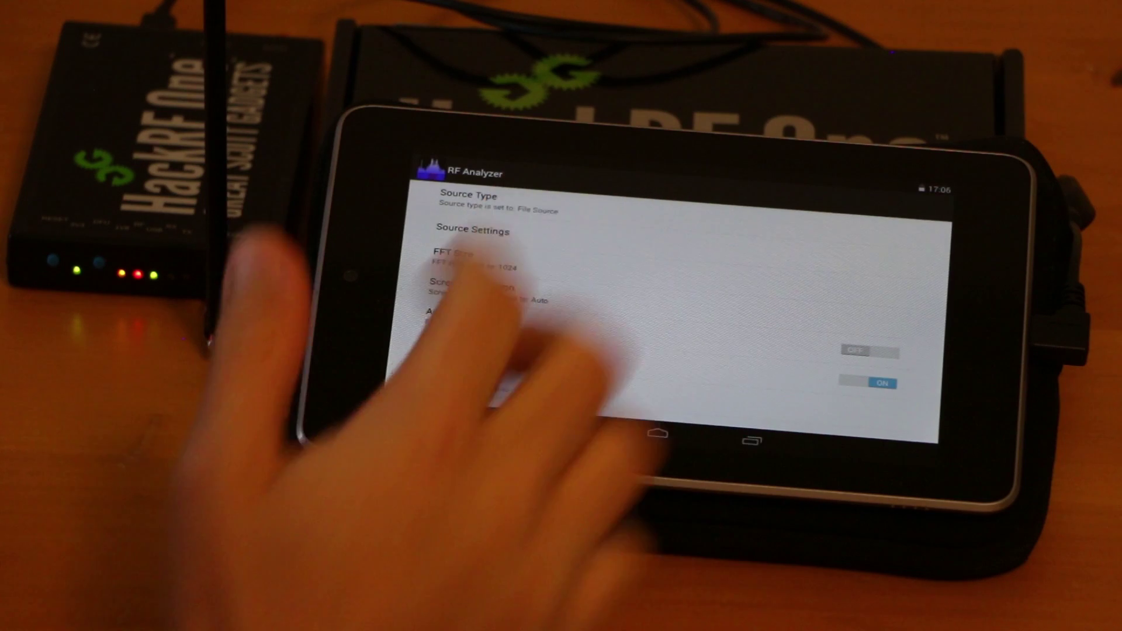
Enable Repeat in the file source settings so the recorded HackRF file loops after ending.
left_click(472, 230)
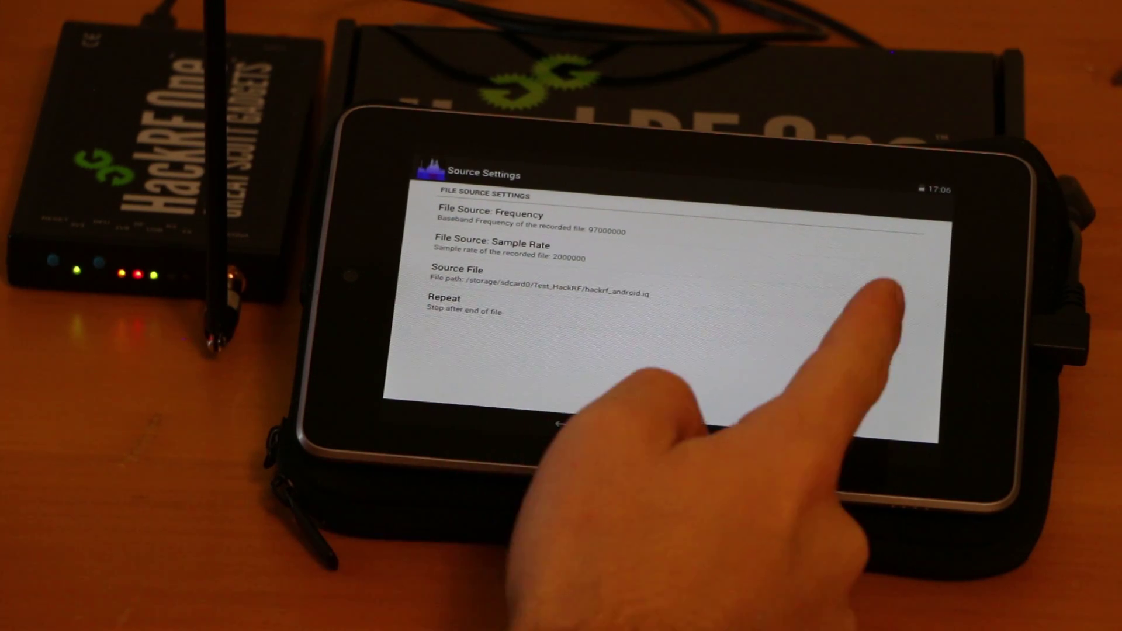
left_click(877, 337)
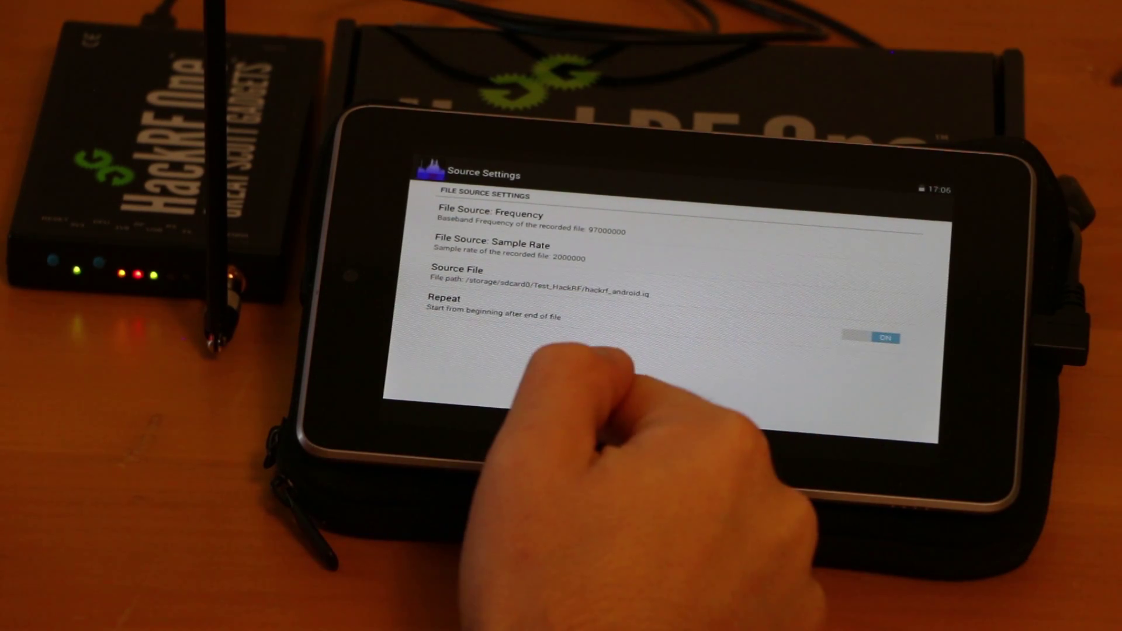